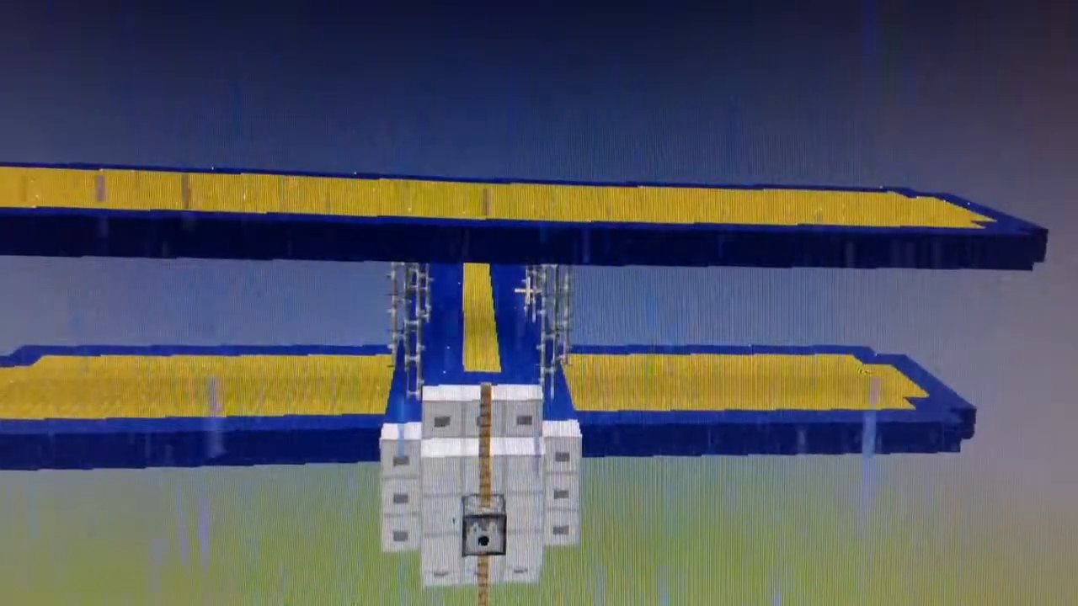
{"action": "mouse_move", "coordinate": [539, 304]}
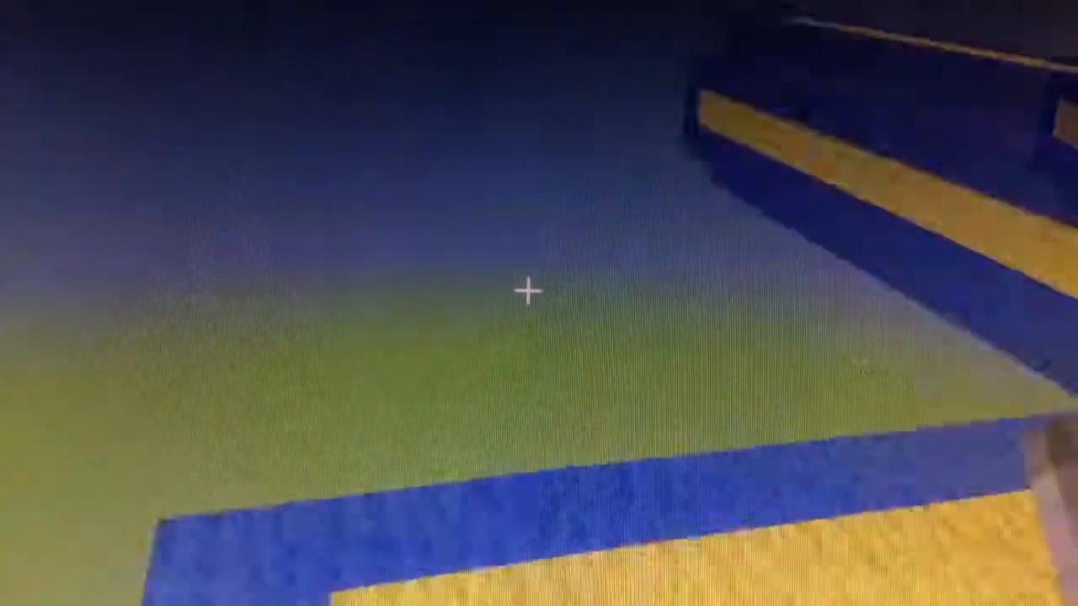
{"action": "mouse_move", "coordinate": [538, 291]}
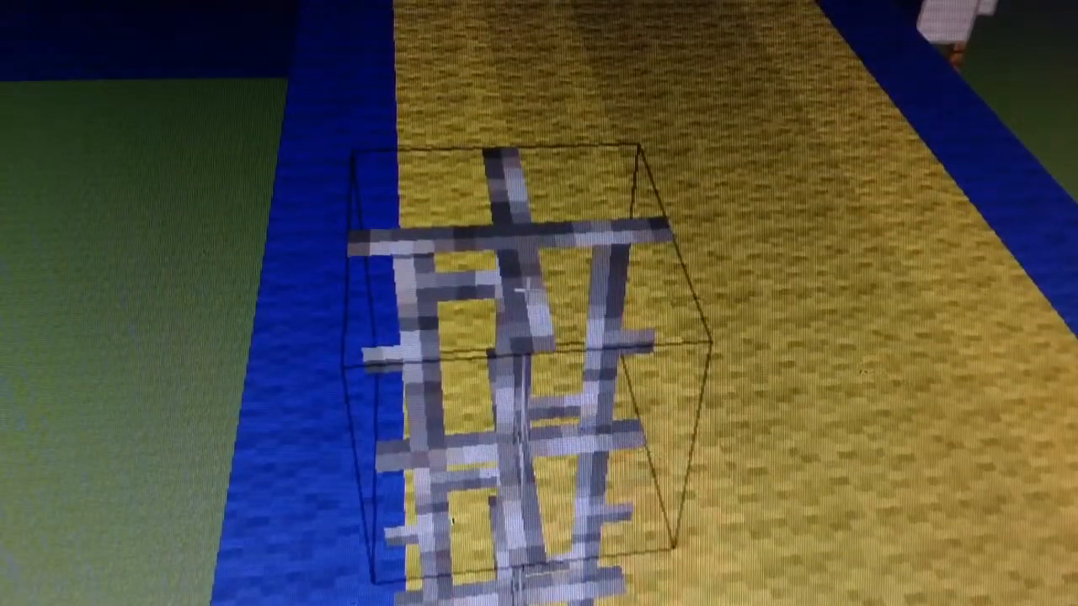
{"action": "mouse_move", "coordinate": [539, 303]}
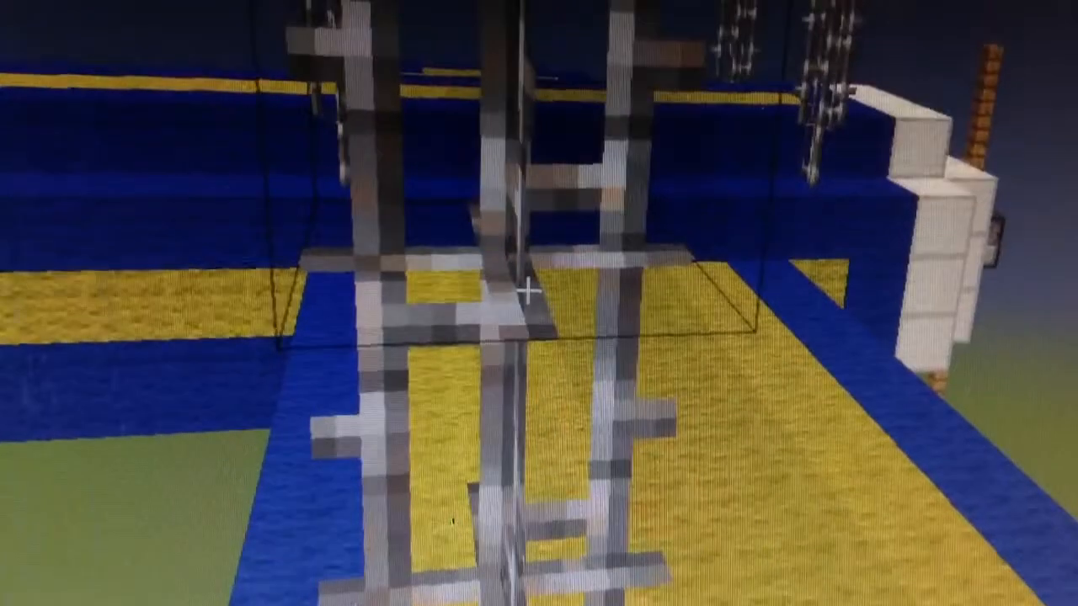
{"action": "mouse_move", "coordinate": [538, 303]}
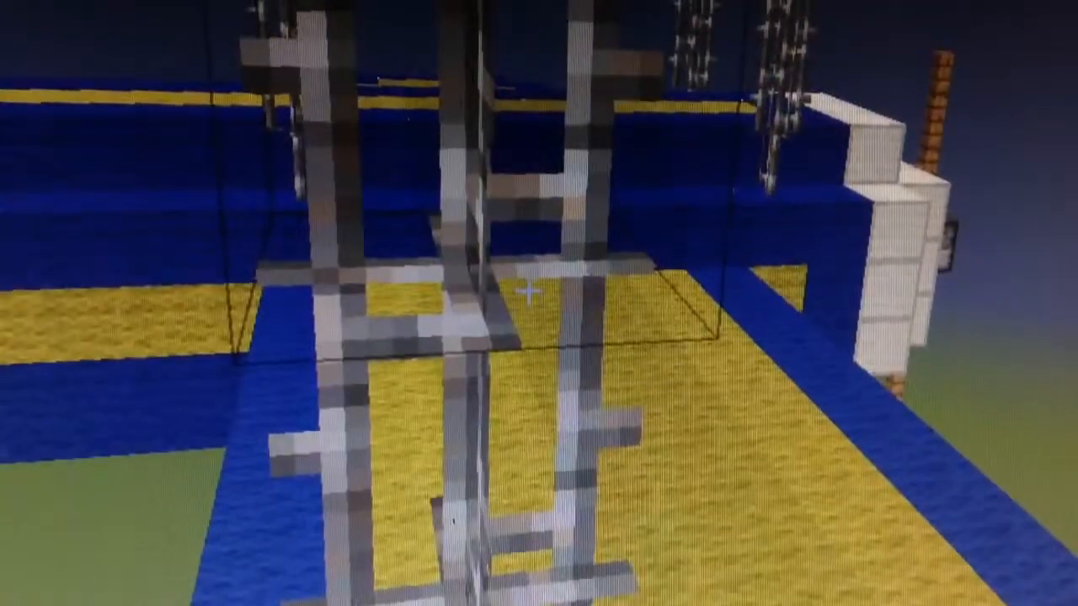
{"action": "mouse_move", "coordinate": [539, 303]}
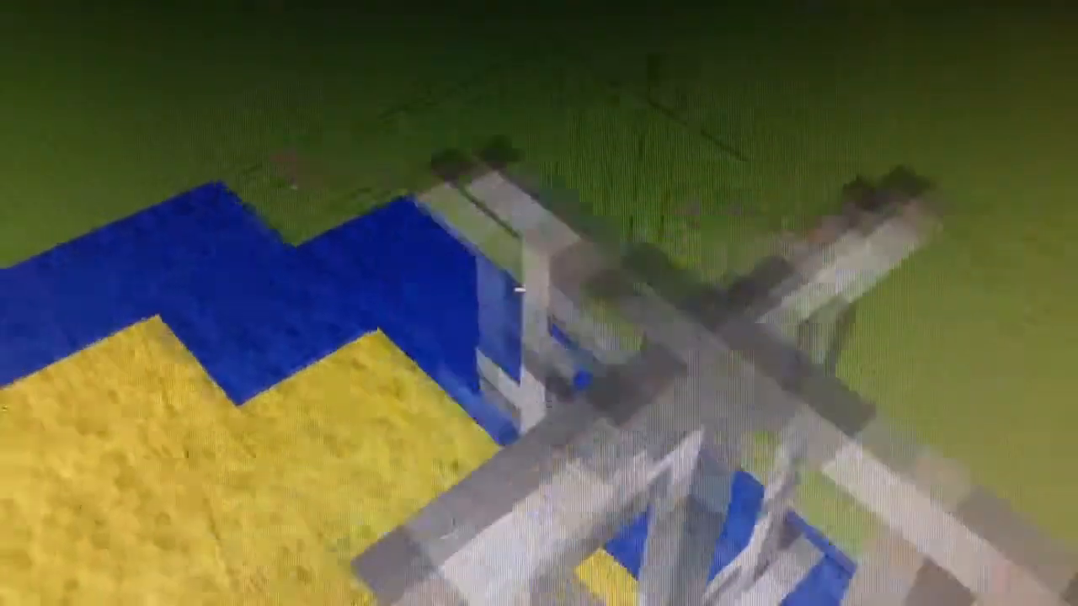
{"action": "mouse_move", "coordinate": [531, 290]}
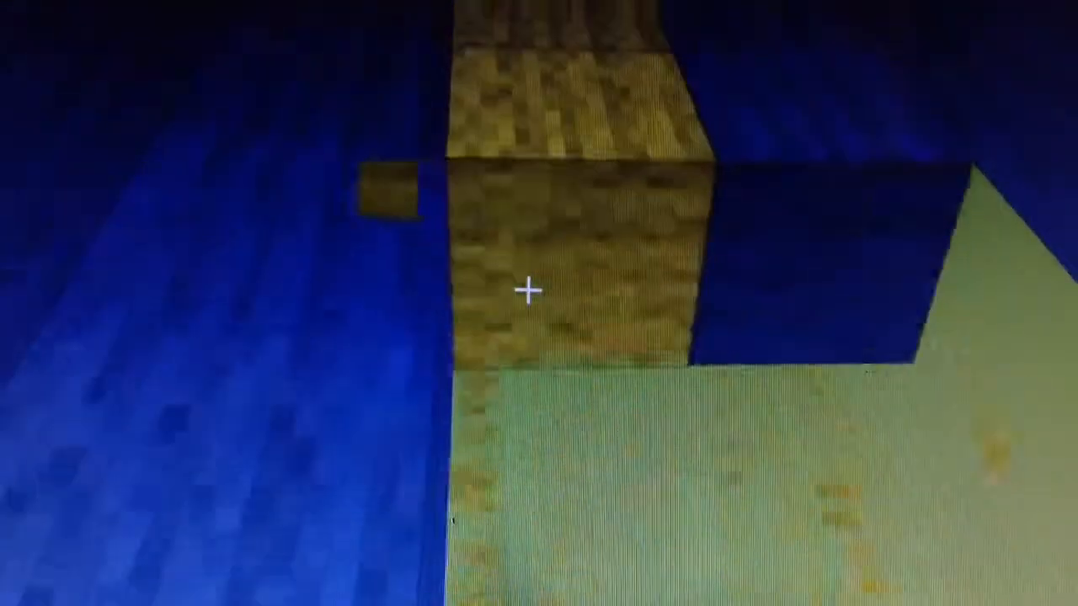
{"action": "mouse_move", "coordinate": [538, 291]}
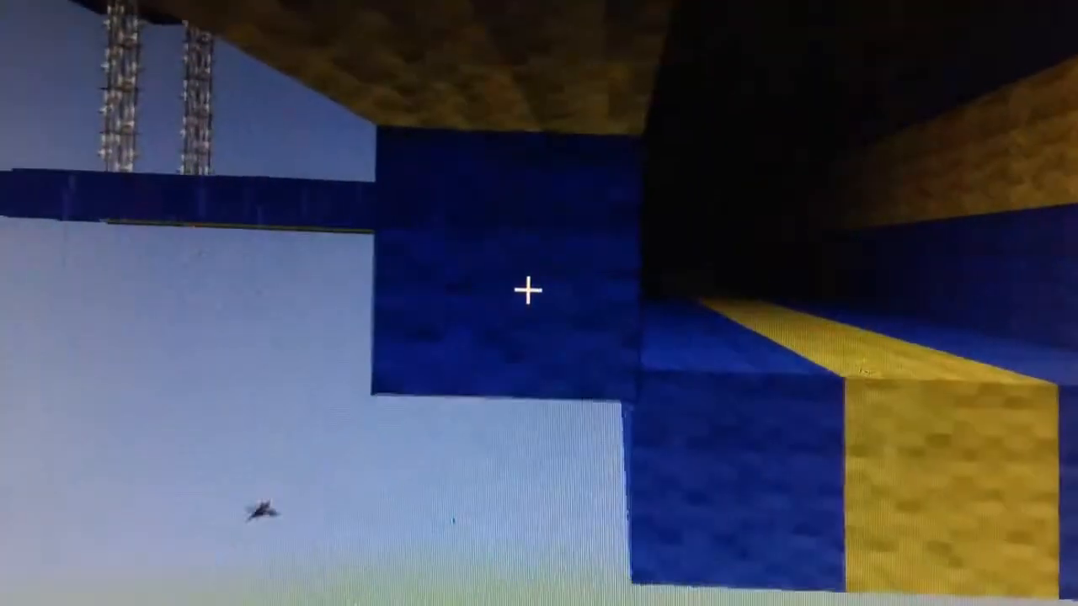
{"action": "mouse_move", "coordinate": [539, 290]}
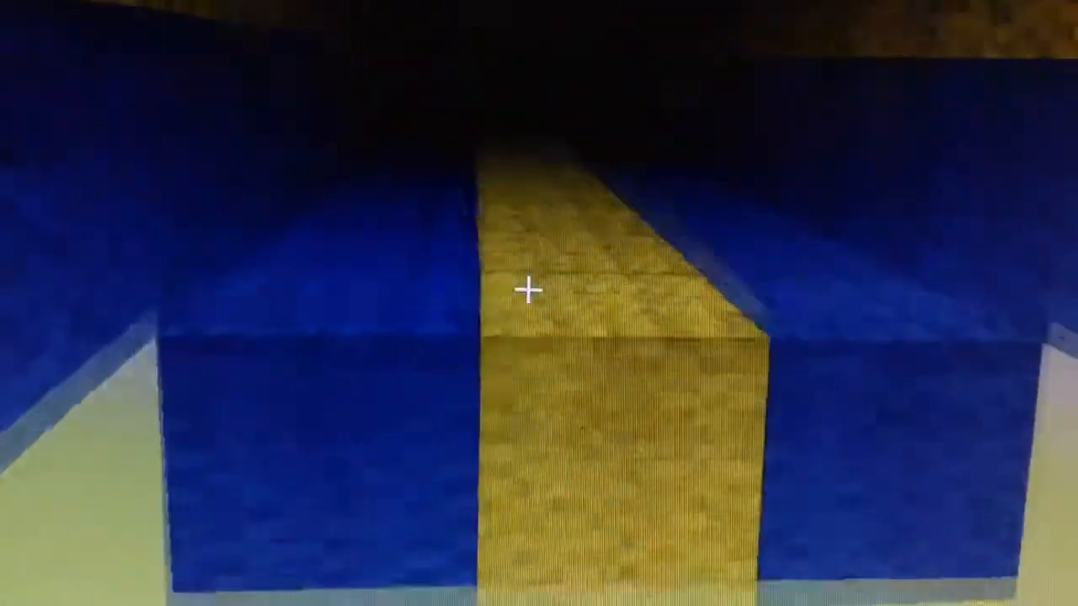
{"action": "mouse_move", "coordinate": [530, 291]}
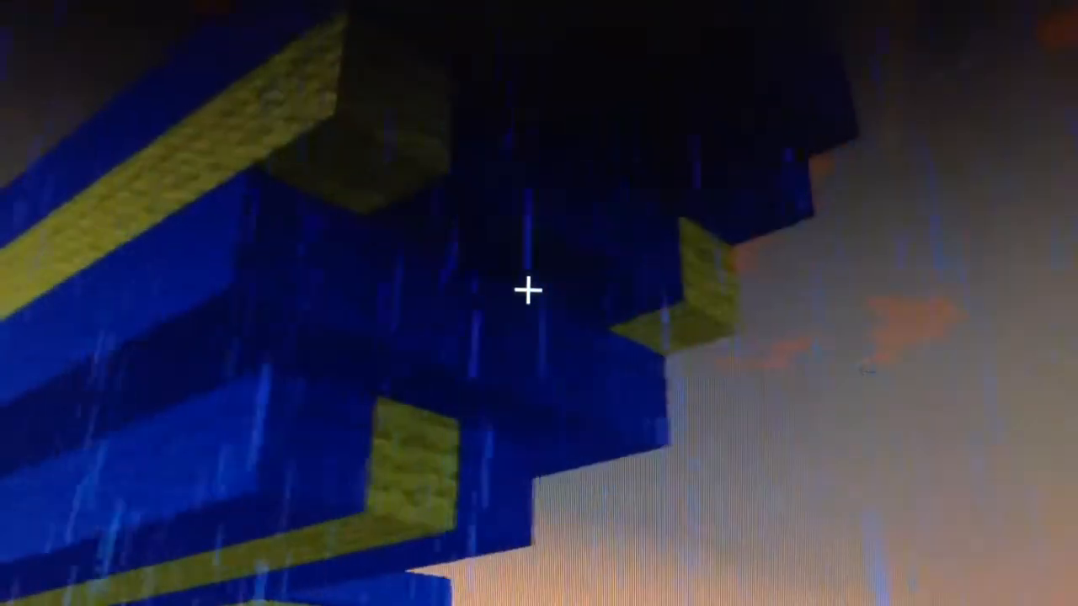
{"action": "mouse_move", "coordinate": [539, 290]}
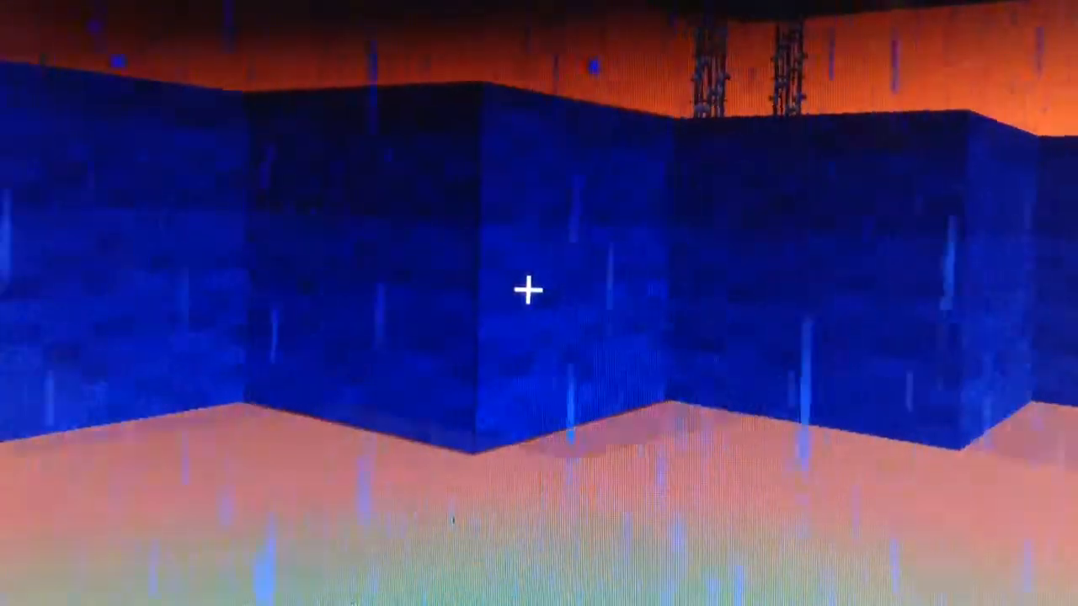
{"action": "mouse_move", "coordinate": [539, 290]}
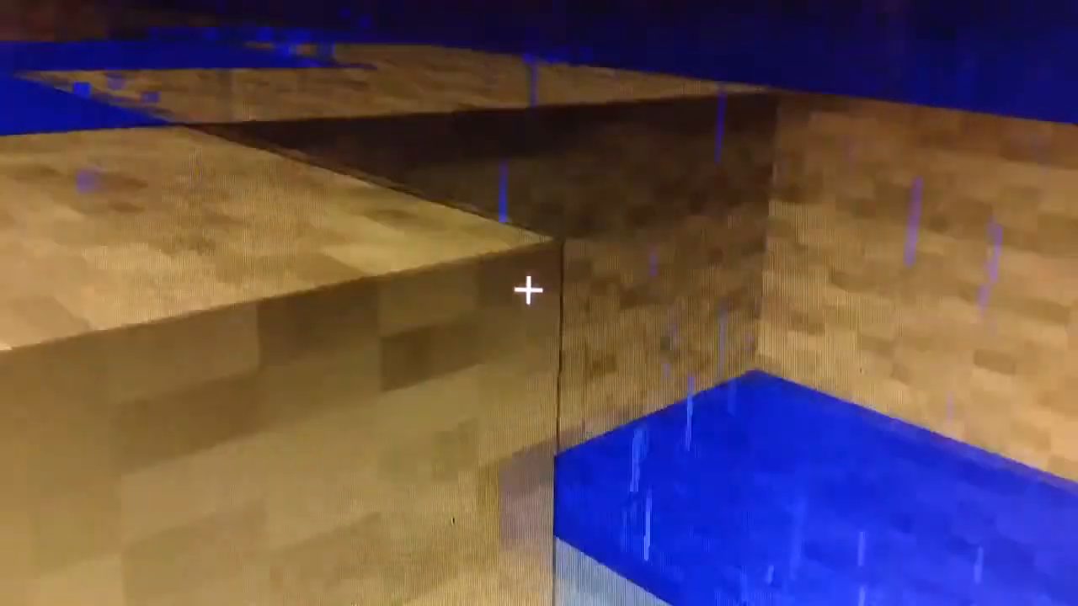
{"action": "mouse_move", "coordinate": [539, 304]}
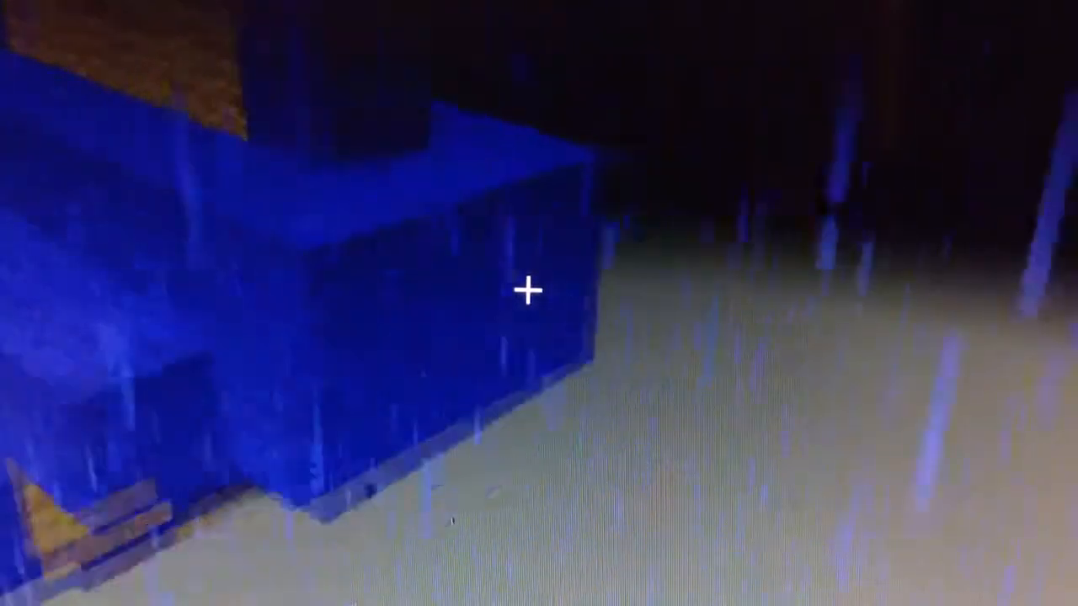
{"action": "mouse_move", "coordinate": [539, 304]}
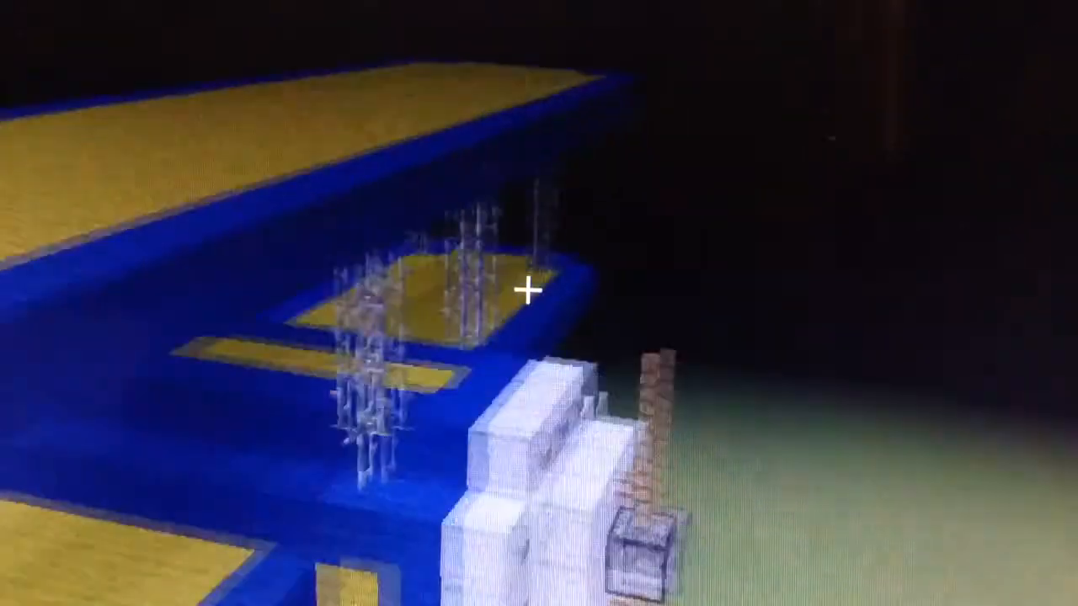
{"action": "mouse_move", "coordinate": [531, 290]}
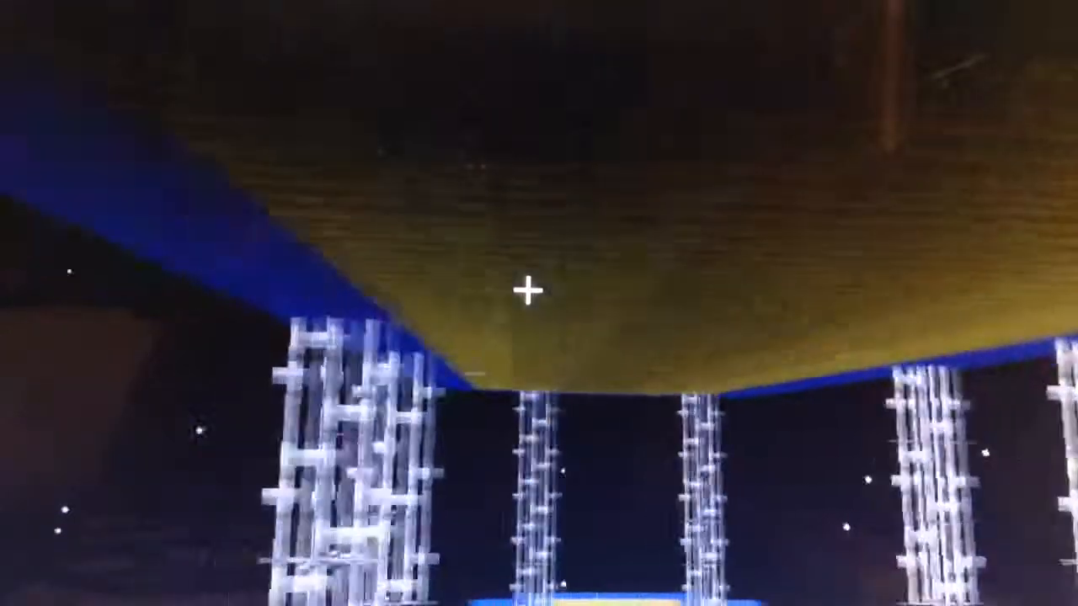
{"action": "mouse_move", "coordinate": [539, 290]}
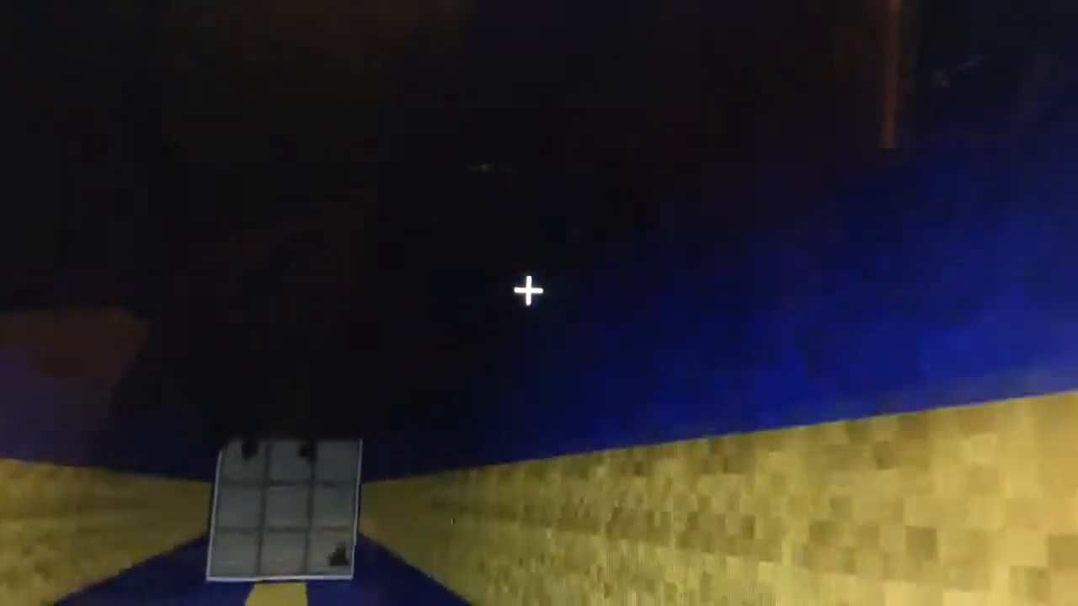
{"action": "mouse_move", "coordinate": [530, 291]}
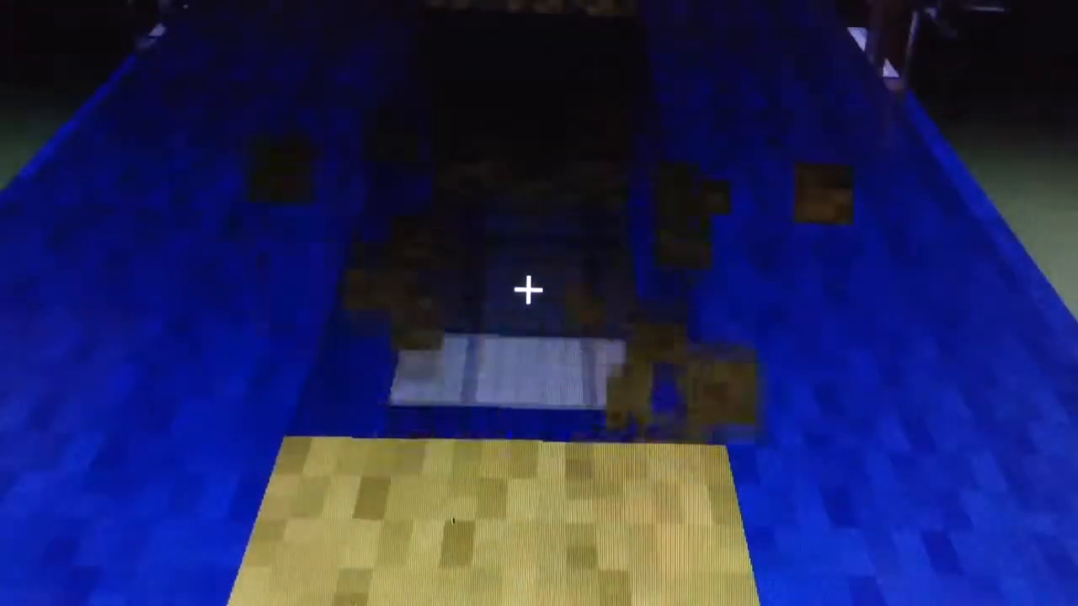
{"action": "mouse_move", "coordinate": [539, 303]}
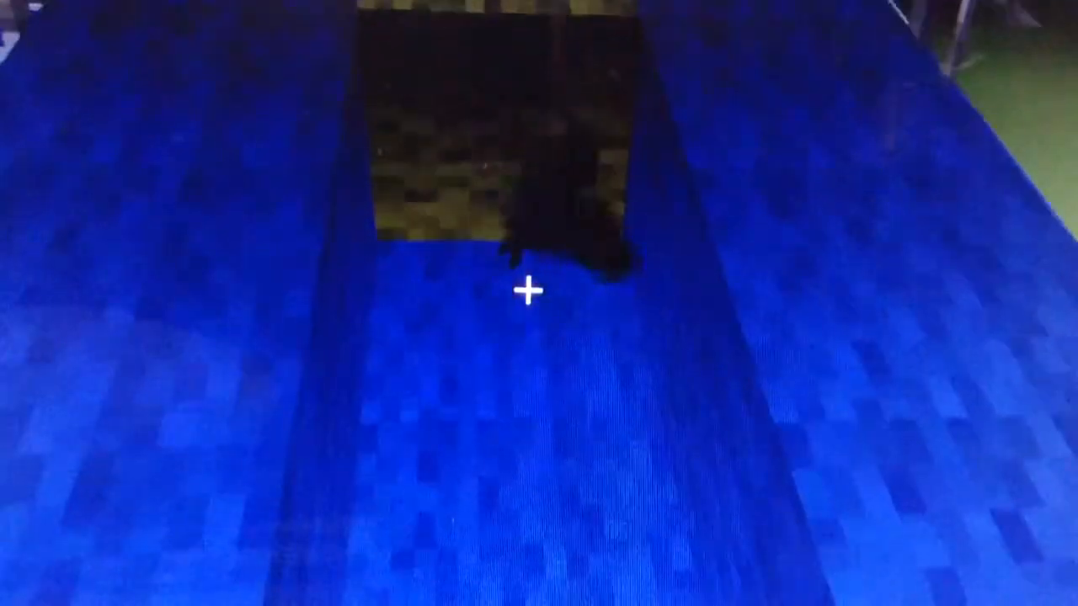
Step: Open the creative block inventory over the blue wool cockpit opening
{"action": "key", "text": "e"}
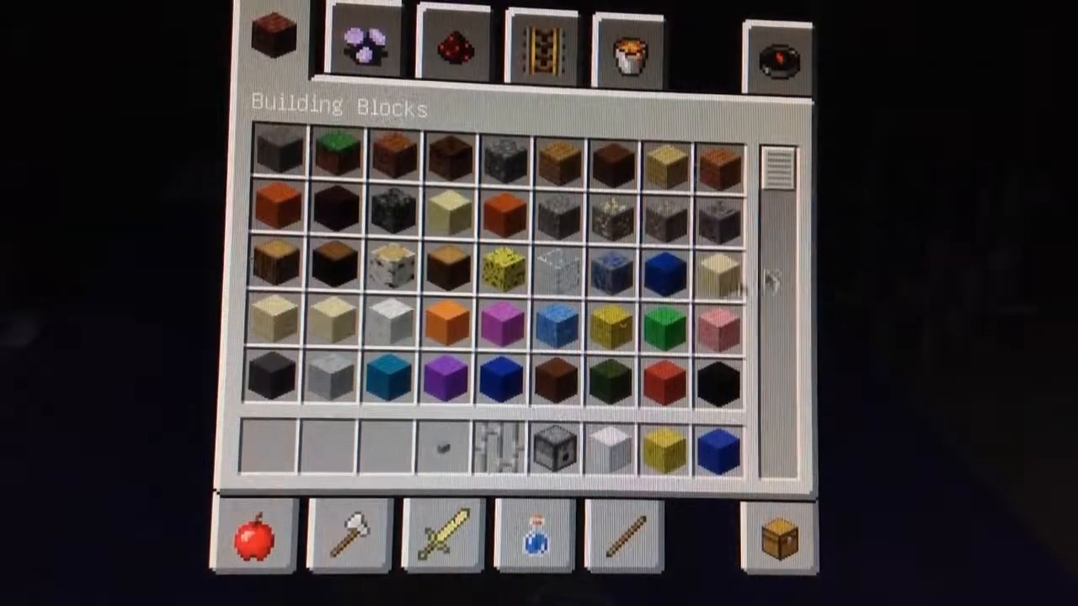
Step: Stock the hotbar with glass panes and a stair block from Decoration Blocks
{"action": "scroll", "scroll_direction": "down", "scroll_amount": 3}
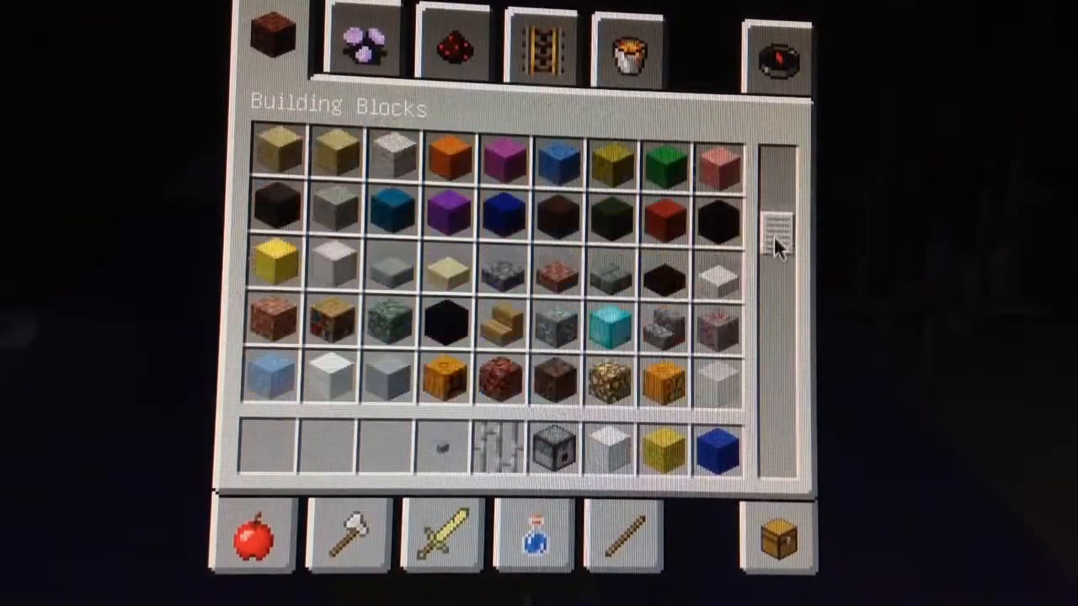
{"action": "scroll", "scroll_direction": "down", "scroll_amount": 3}
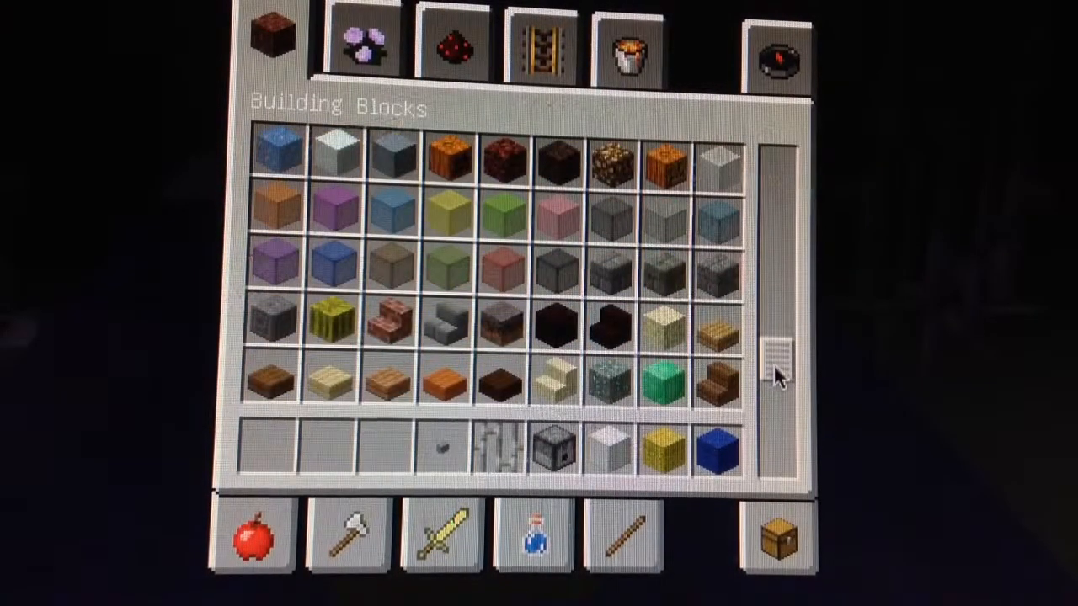
{"action": "scroll", "scroll_direction": "down", "scroll_amount": 3}
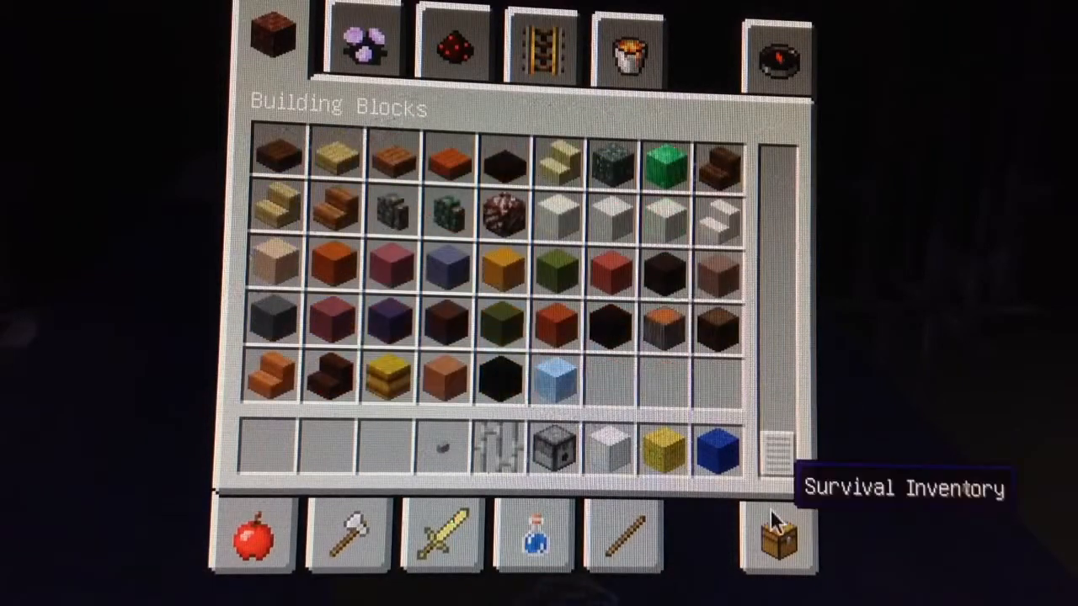
{"action": "left_click", "coordinate": [364, 40]}
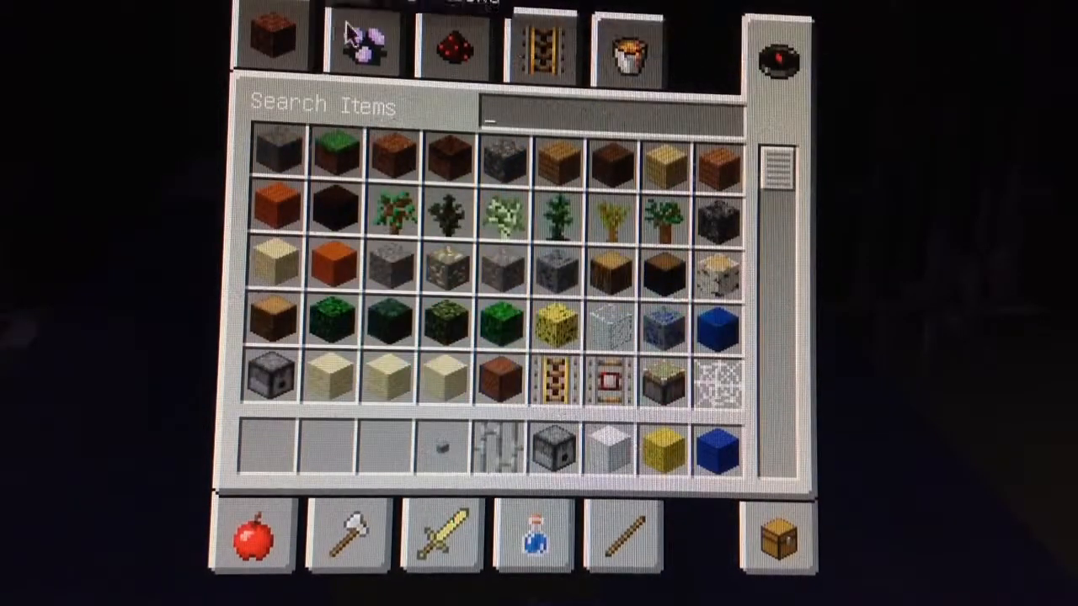
{"action": "left_click", "coordinate": [361, 42]}
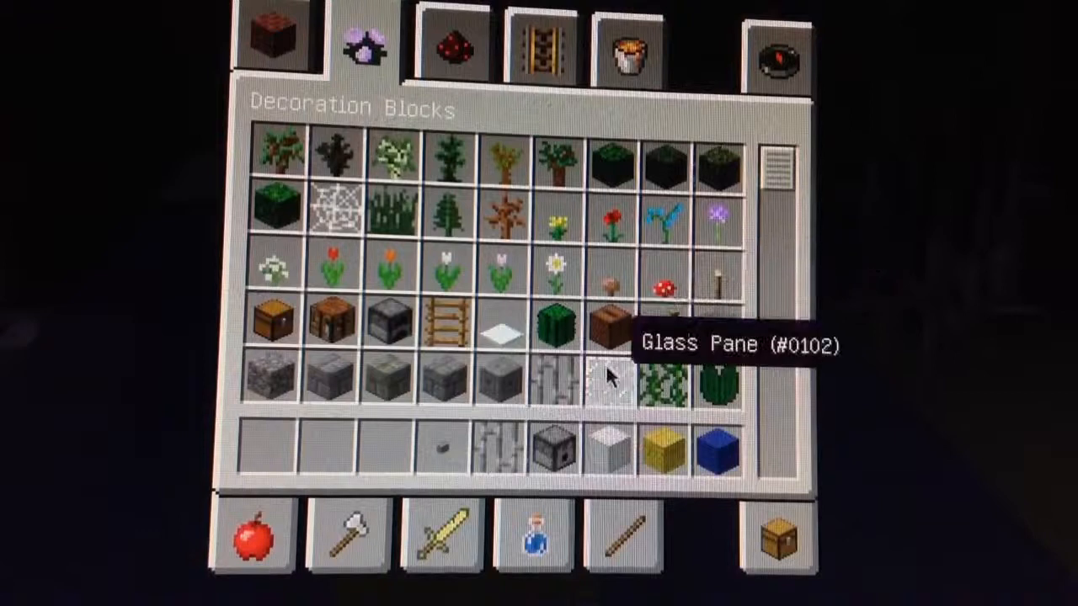
{"action": "mouse_move", "coordinate": [409, 446]}
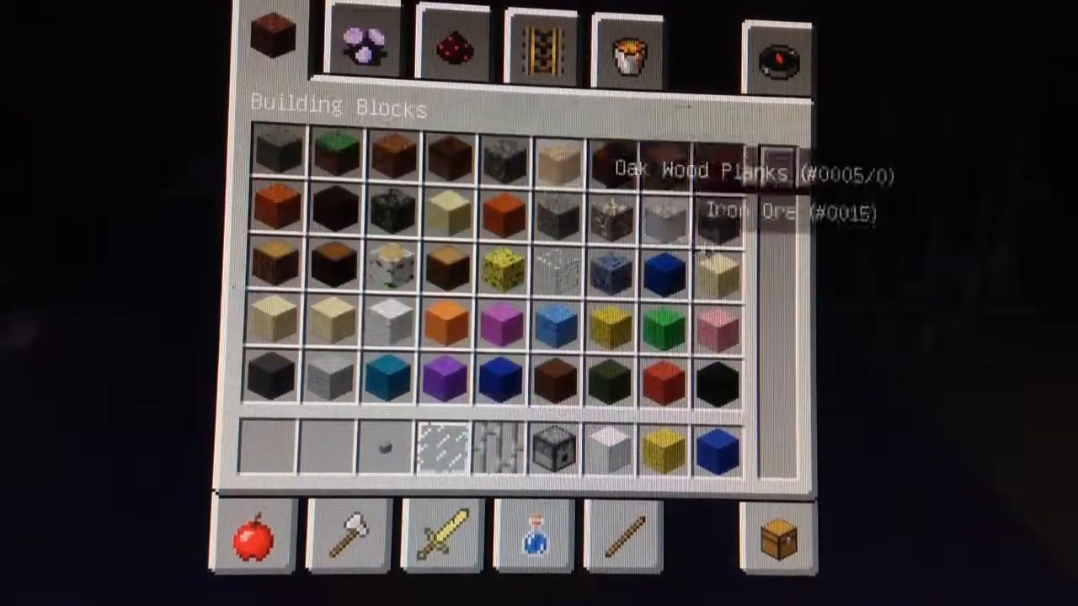
{"action": "scroll", "scroll_direction": "down", "scroll_amount": 3}
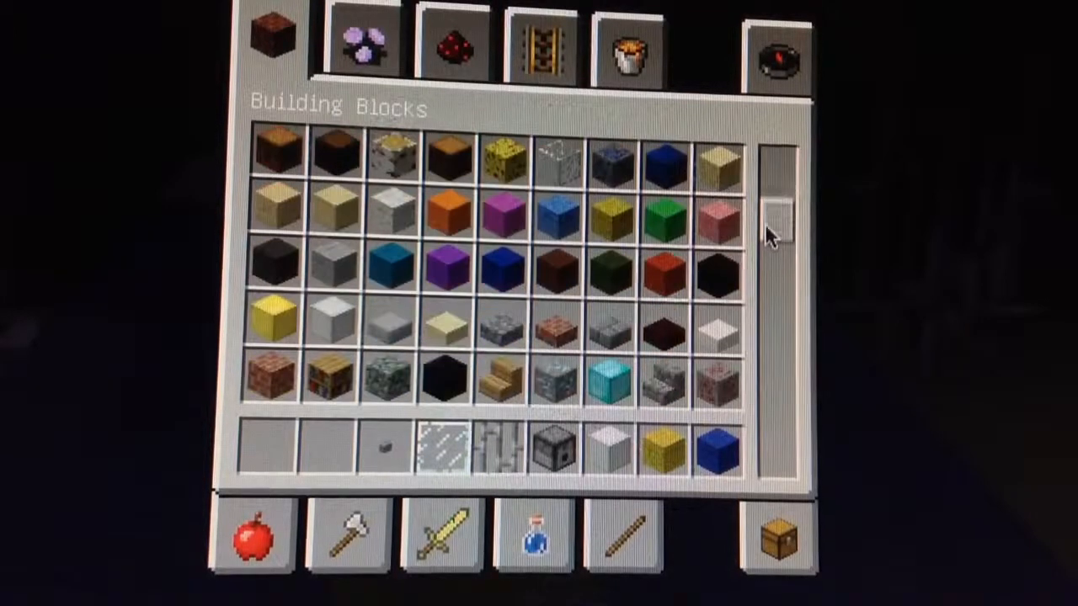
{"action": "scroll", "scroll_direction": "down", "scroll_amount": 3}
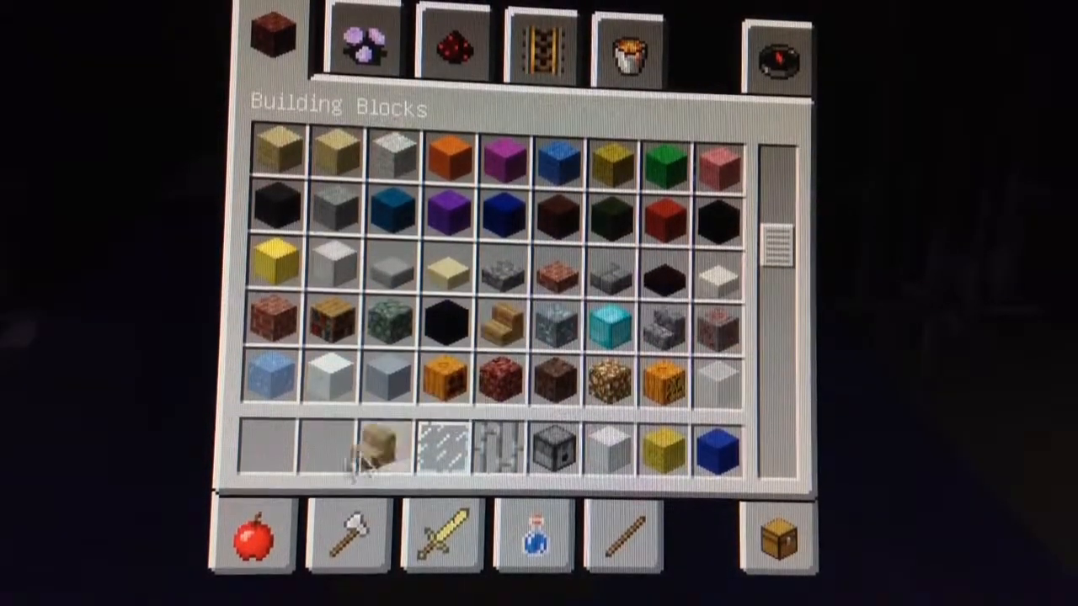
{"action": "key", "text": "Escape"}
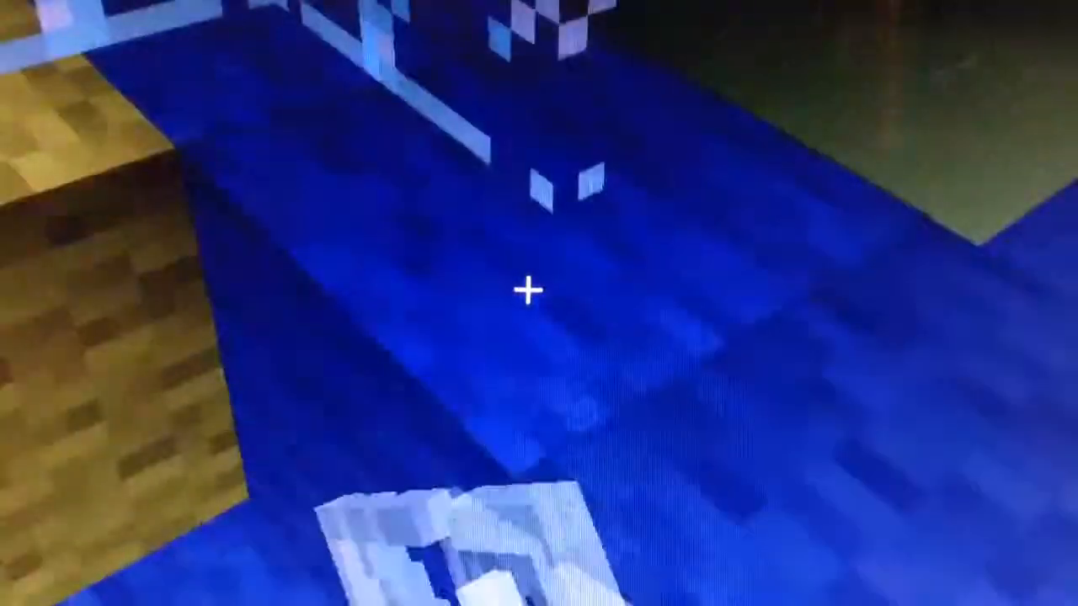
{"action": "mouse_move", "coordinate": [538, 290]}
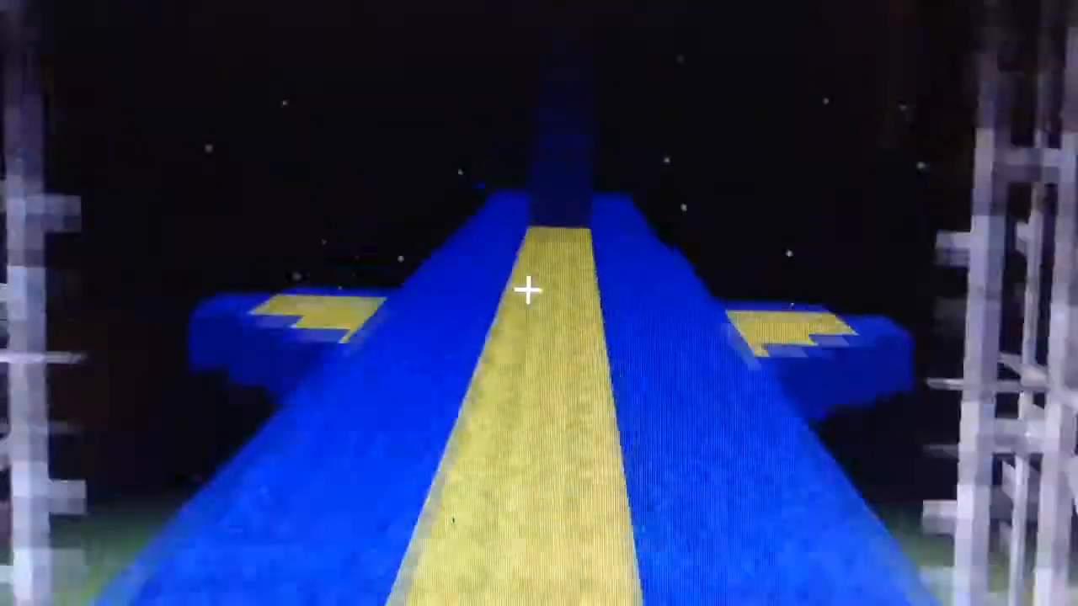
{"action": "mouse_move", "coordinate": [539, 303]}
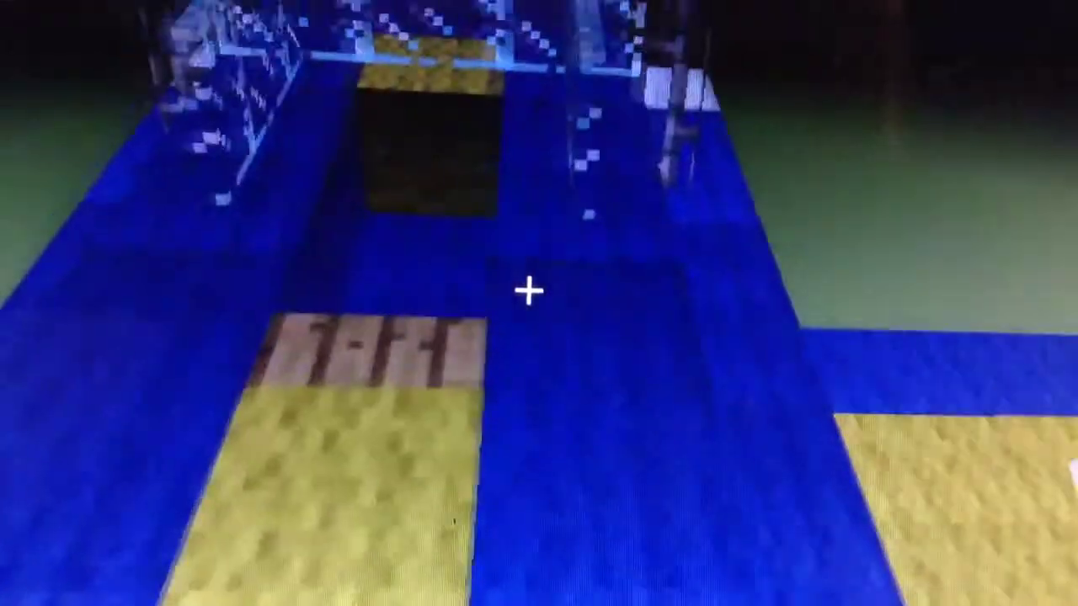
Step: Reopen the creative inventory and scroll through the Building Blocks catalogue
{"action": "key", "text": "e"}
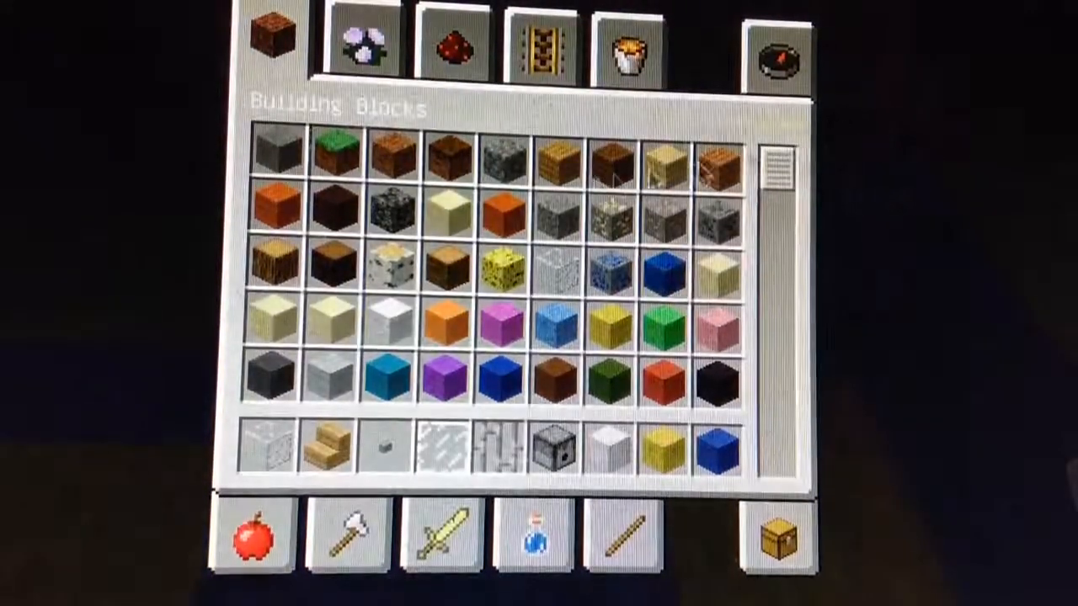
{"action": "scroll", "scroll_direction": "down", "scroll_amount": 3}
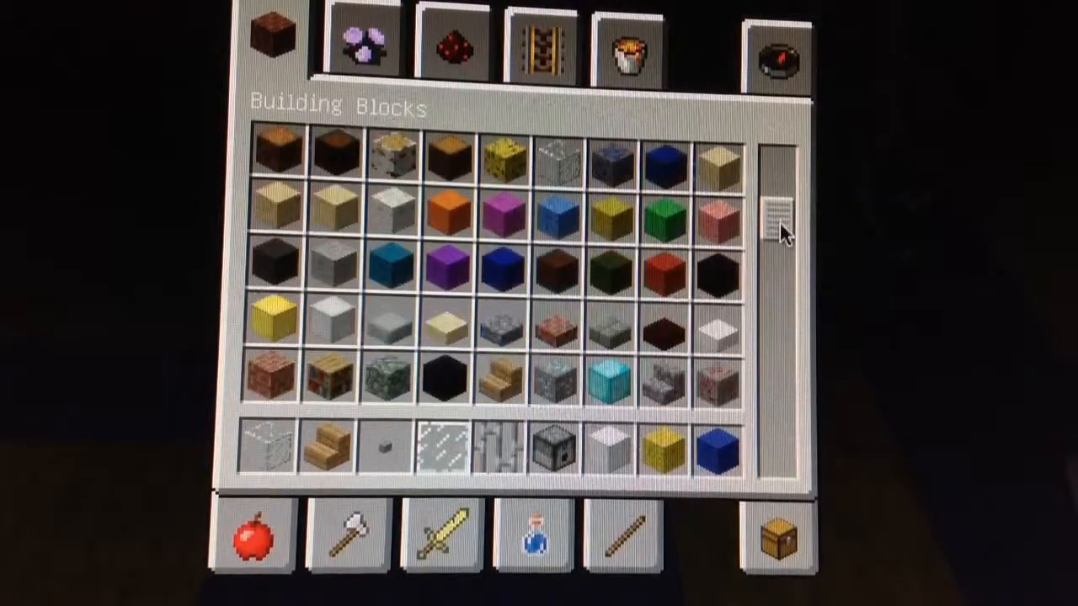
{"action": "scroll", "scroll_direction": "down", "scroll_amount": 3}
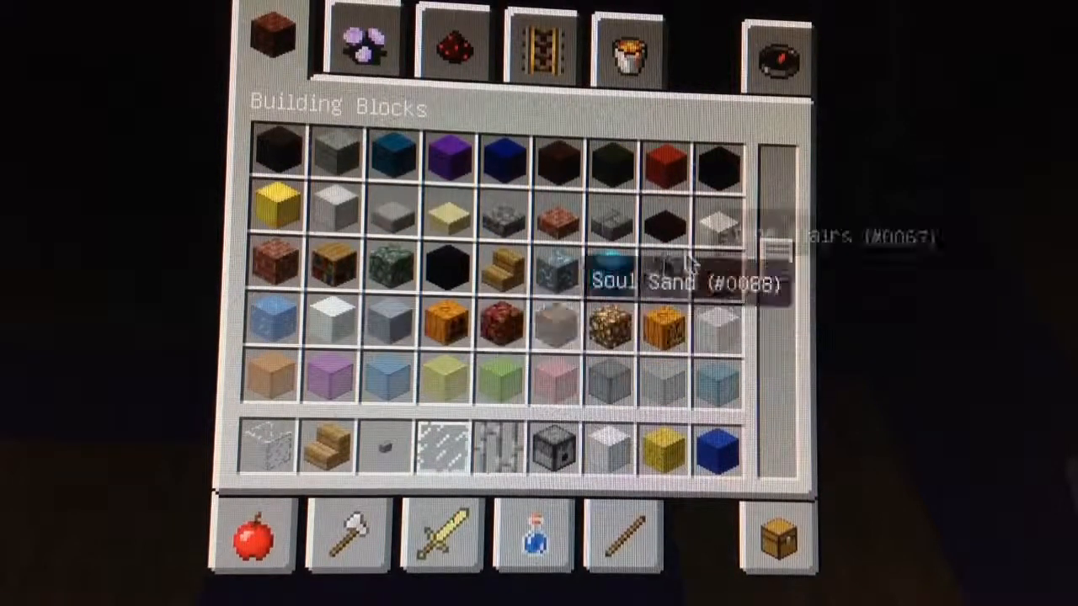